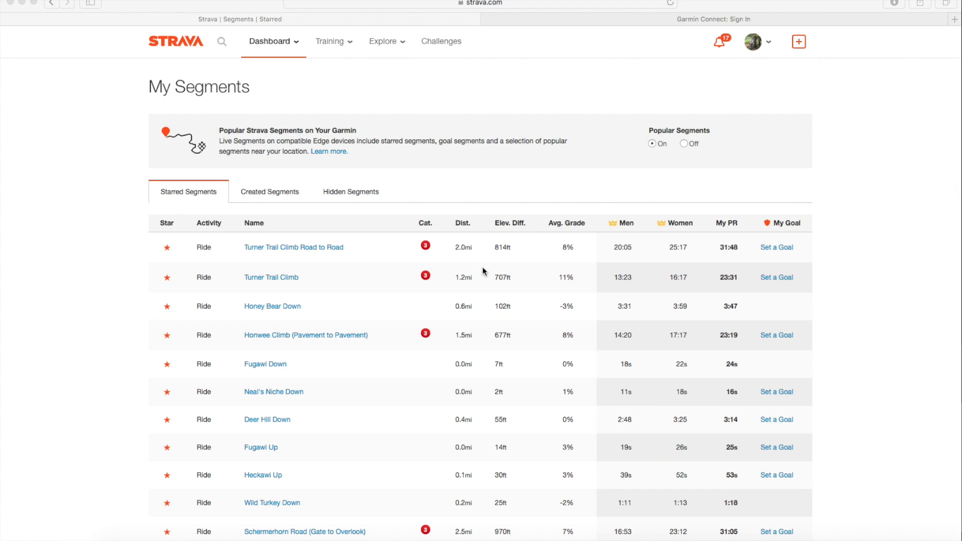
mouse_move(665, 189)
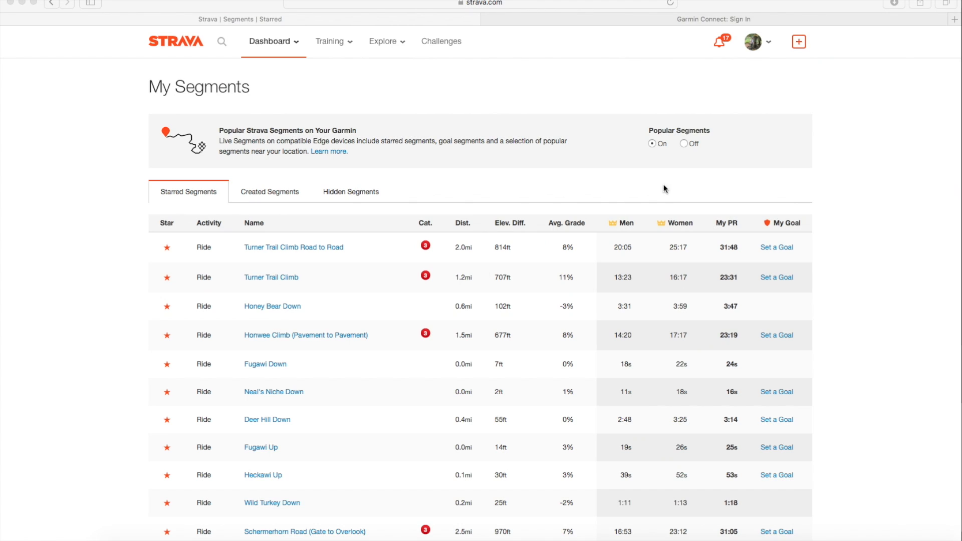
mouse_move(685, 148)
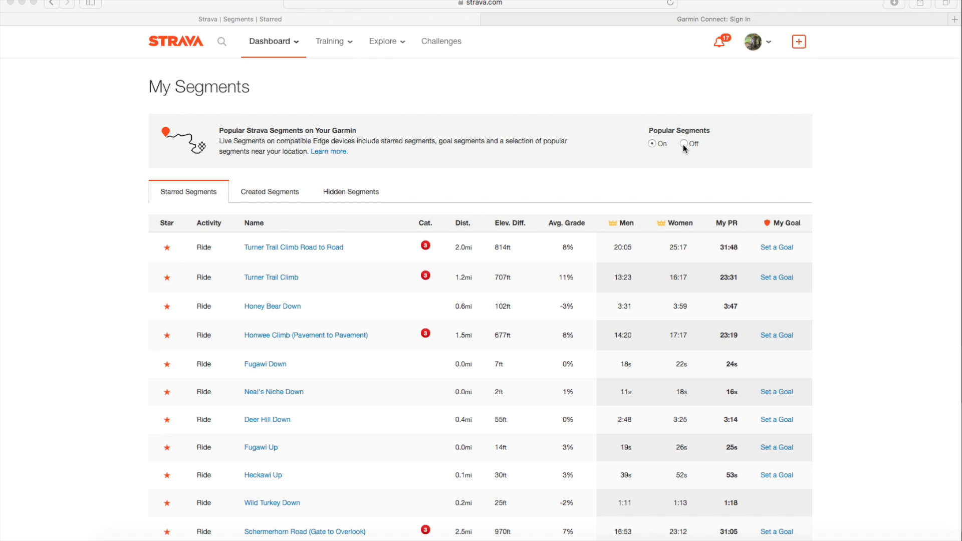
- Turn off Popular Segments for the Garmin and unstar Turner Trail Climb Road to Road
click(683, 143)
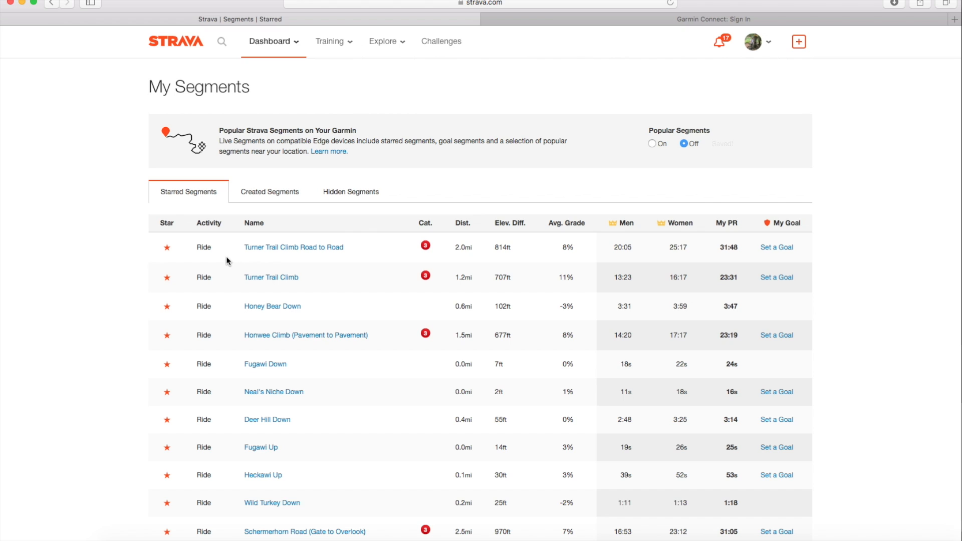
mouse_move(206, 258)
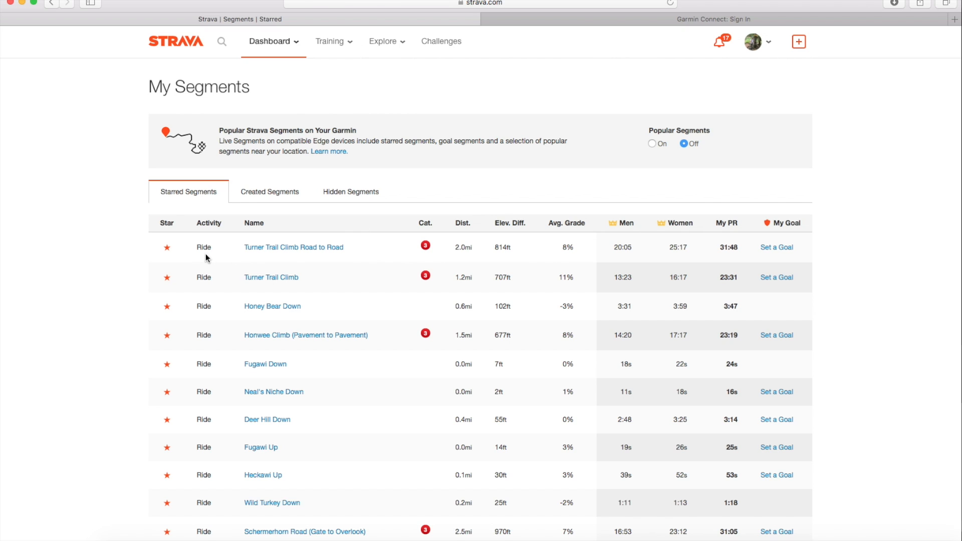
click(167, 247)
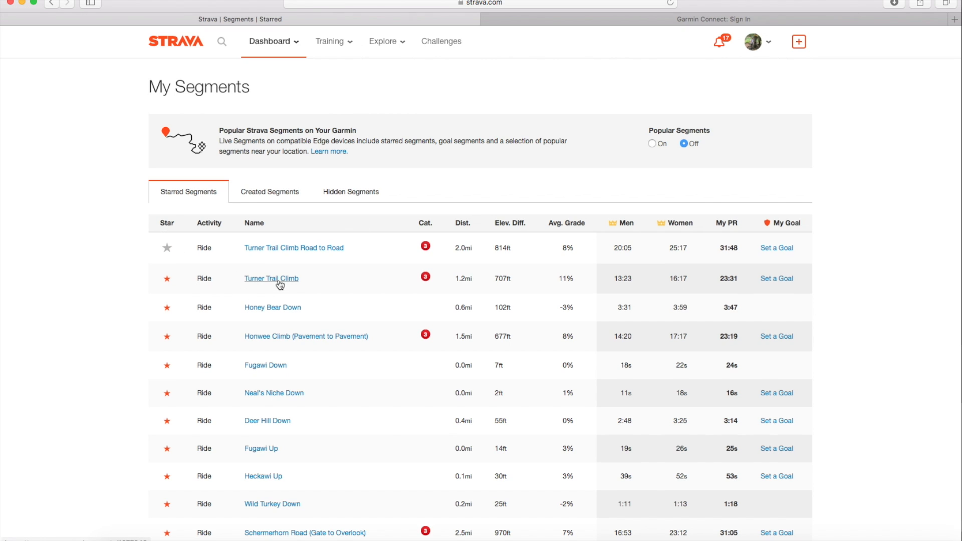
mouse_move(224, 309)
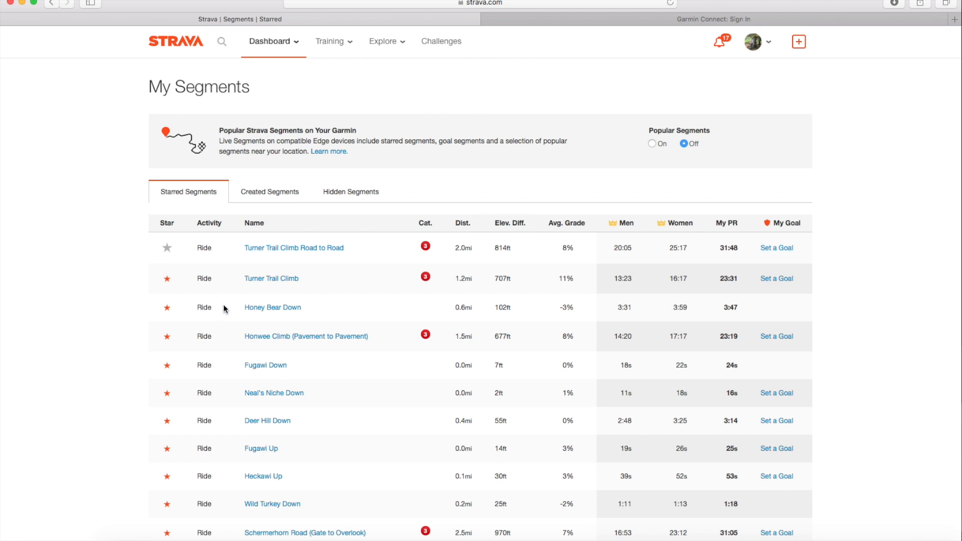
mouse_move(238, 335)
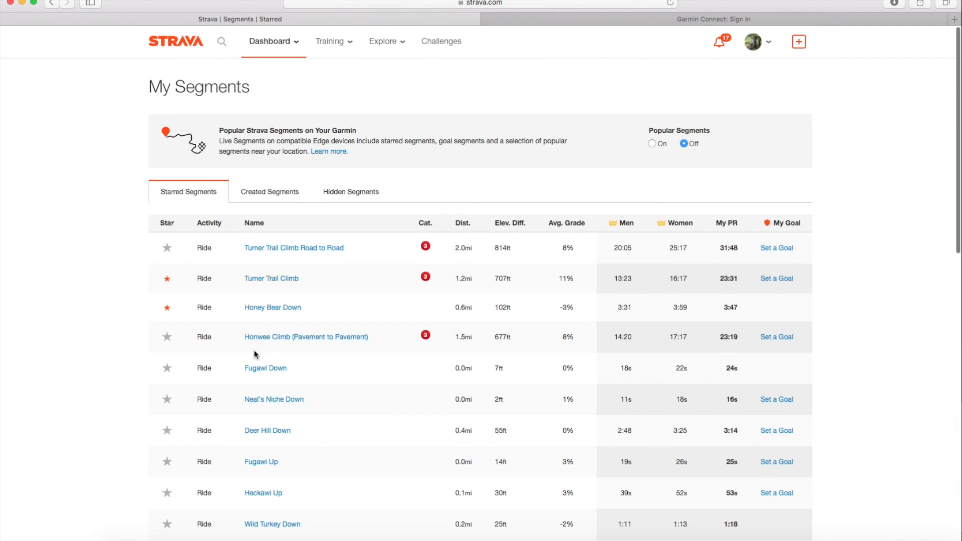
- Show cycling segments around Pittsfield in Segment Explore and view Have At It details
click(382, 41)
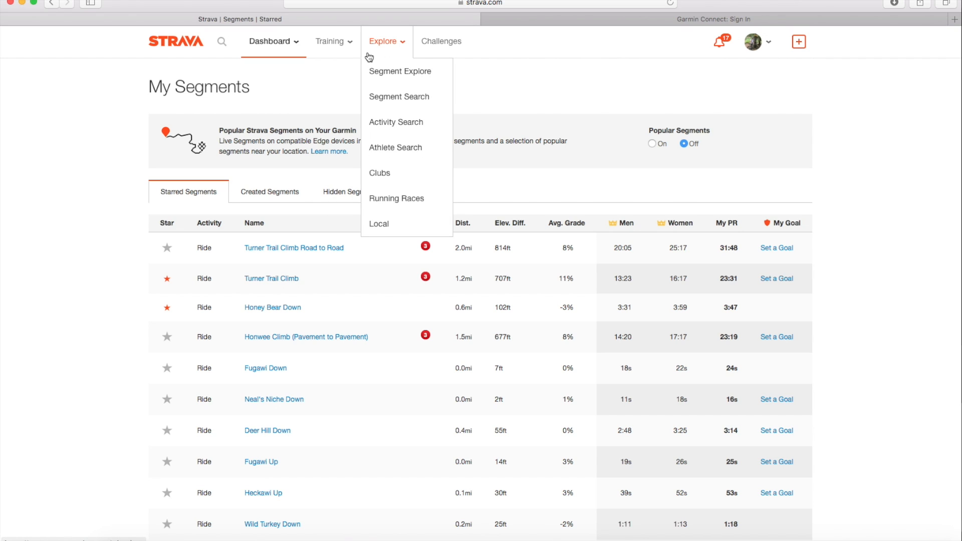
mouse_move(399, 96)
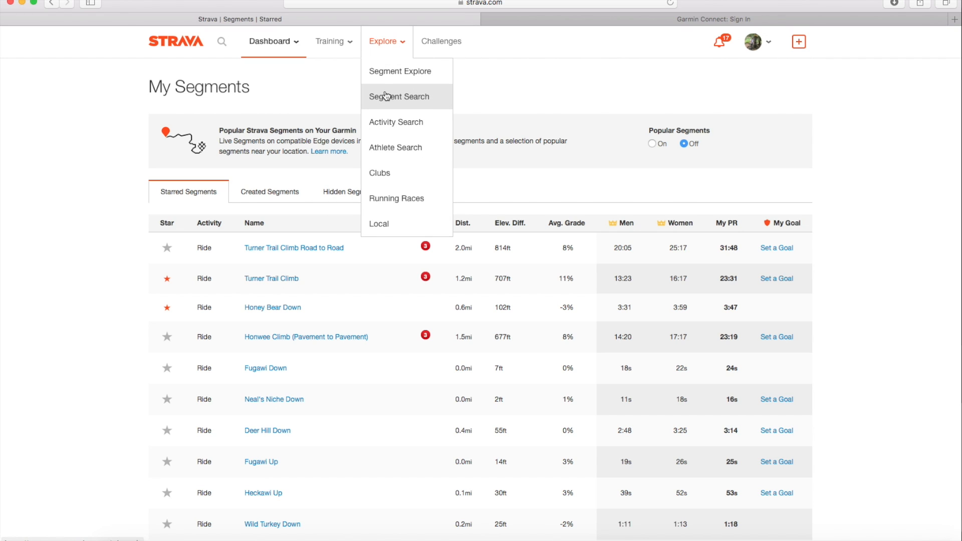
click(400, 71)
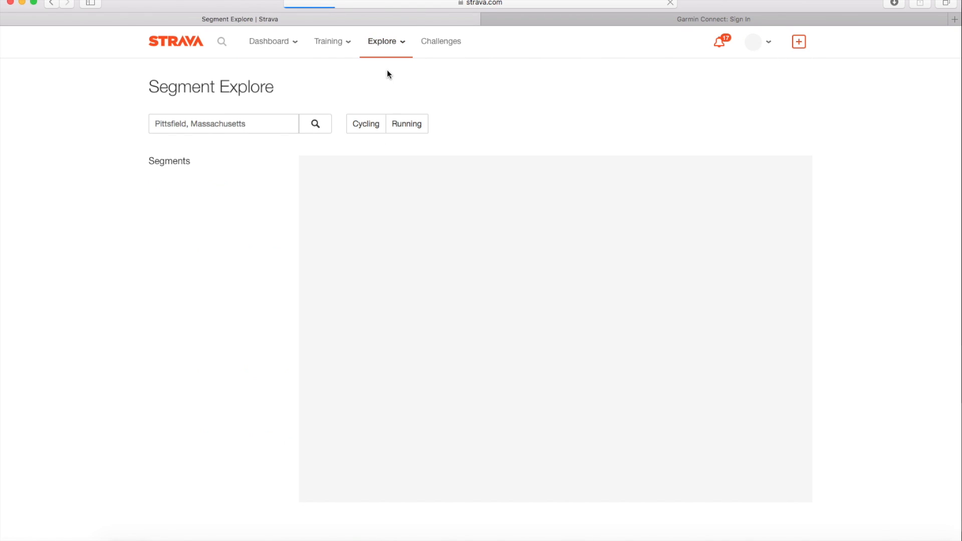
click(315, 123)
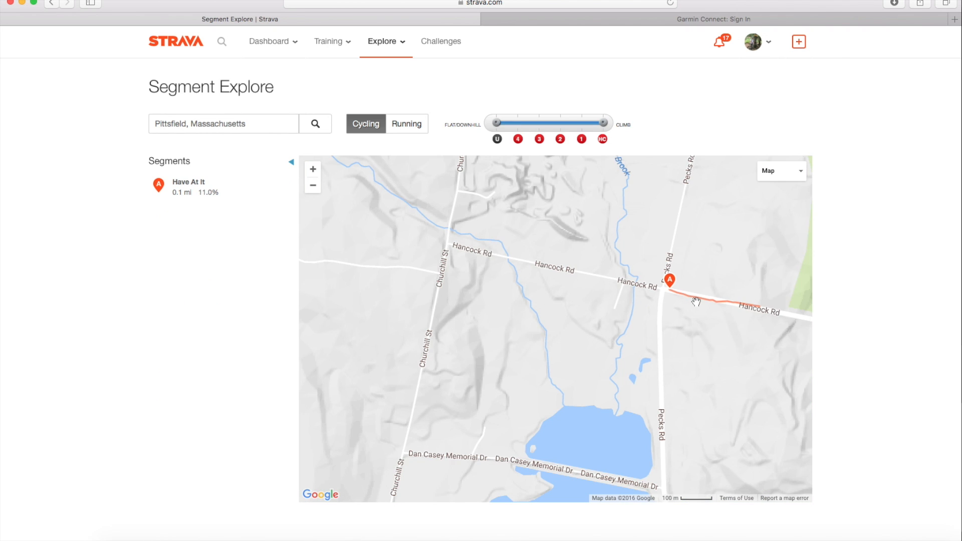
mouse_move(711, 301)
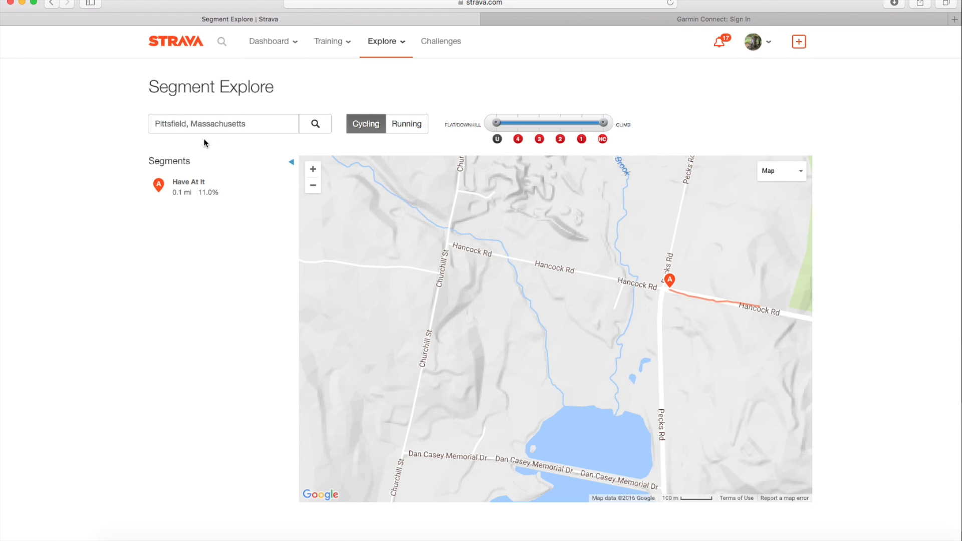
mouse_move(189, 186)
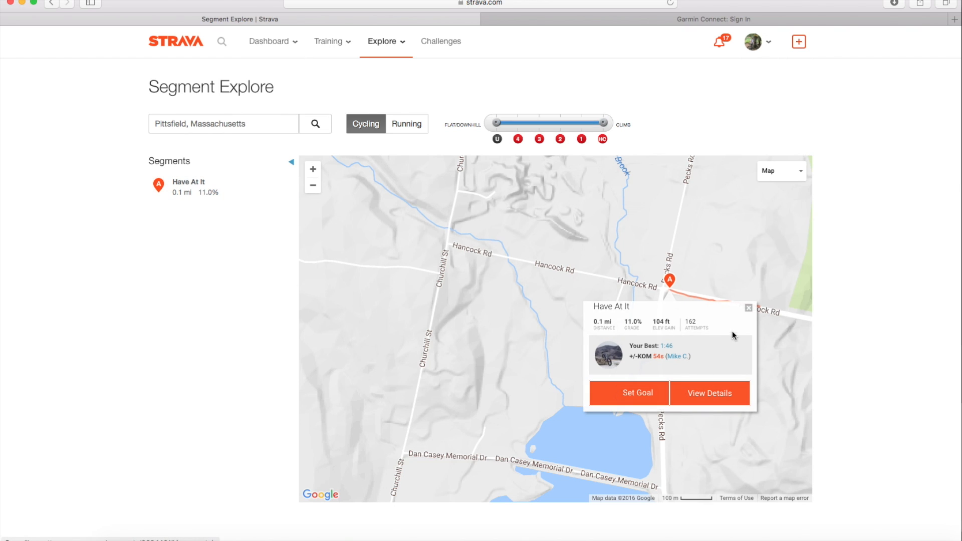
click(710, 393)
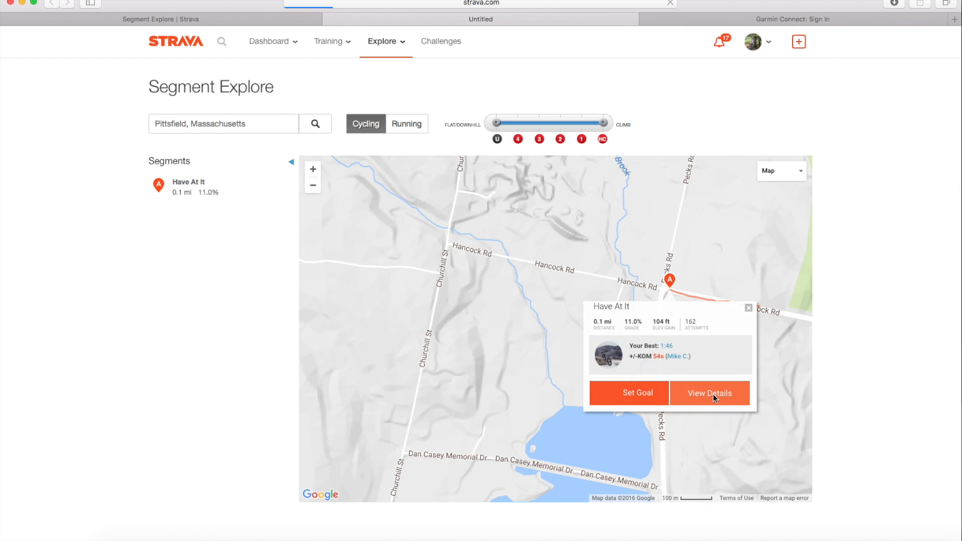
- Check the starred Have At It segment page, then switch to Garmin Connect sign-in
click(709, 393)
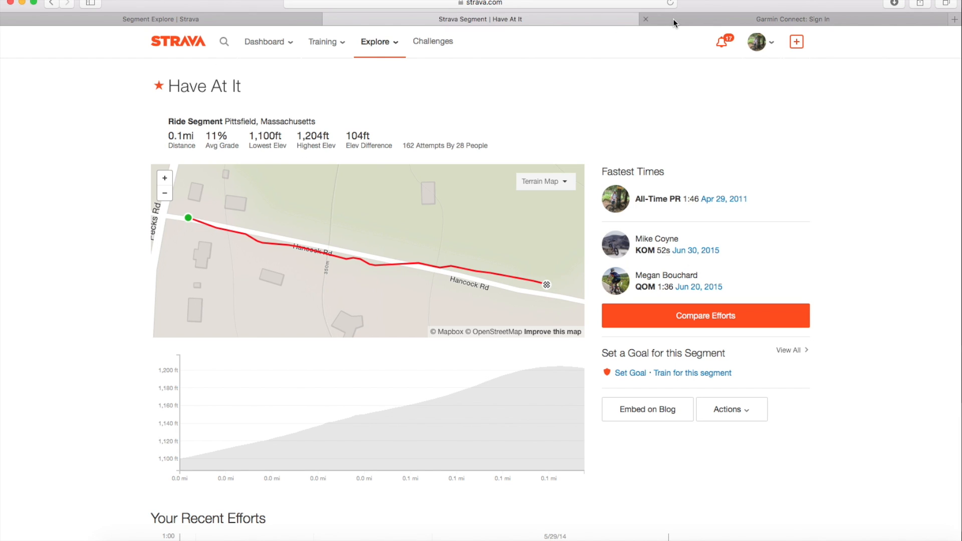
click(793, 19)
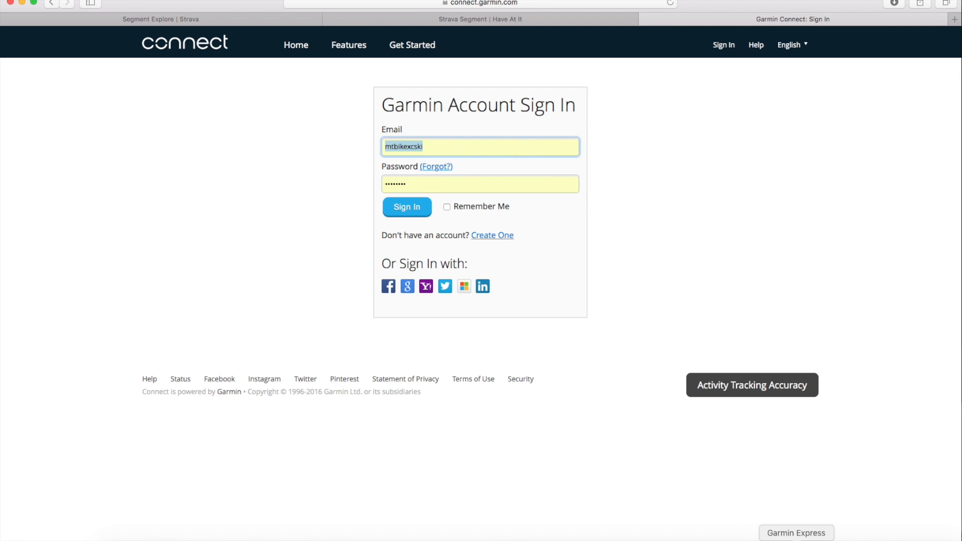
- Sync the Edge 810 in Garmin Express, then close the Garmin Express window
click(796, 533)
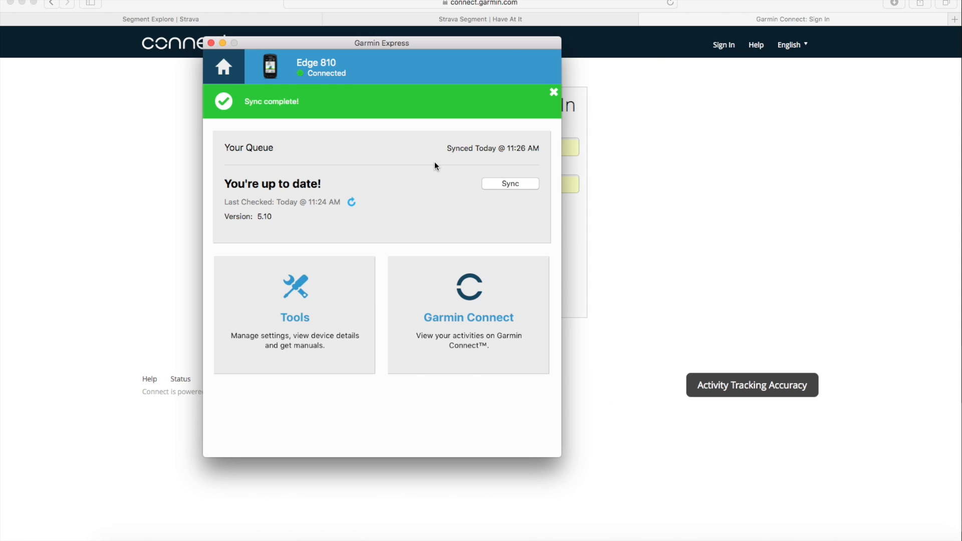
click(510, 183)
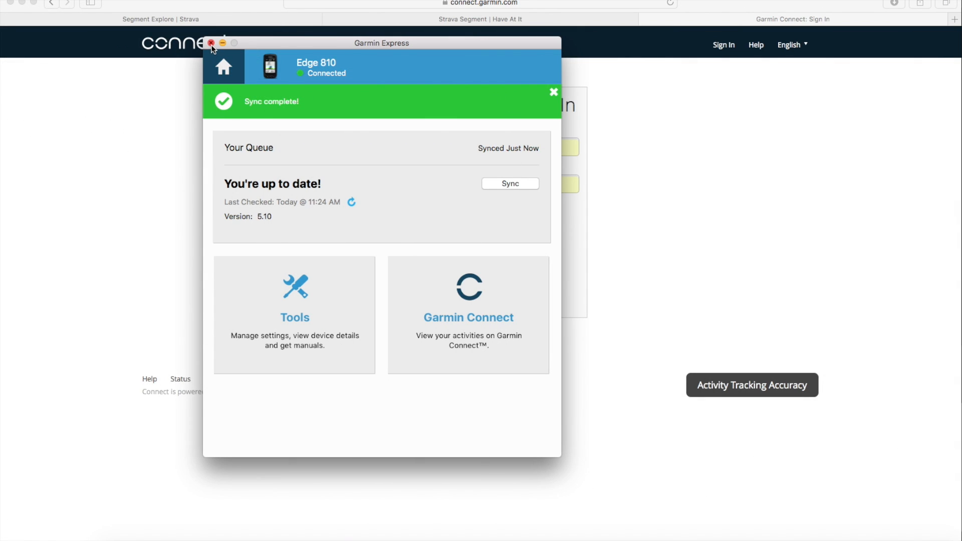
click(212, 42)
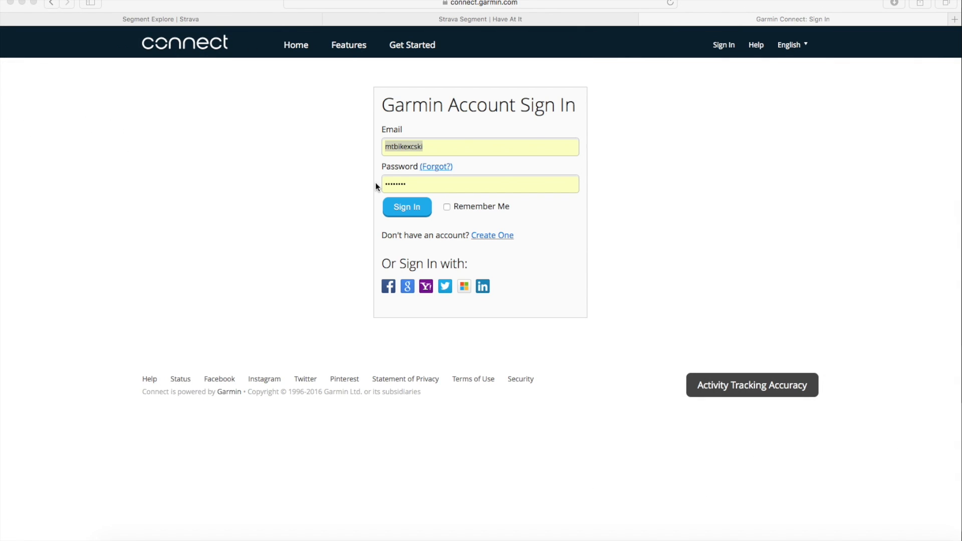